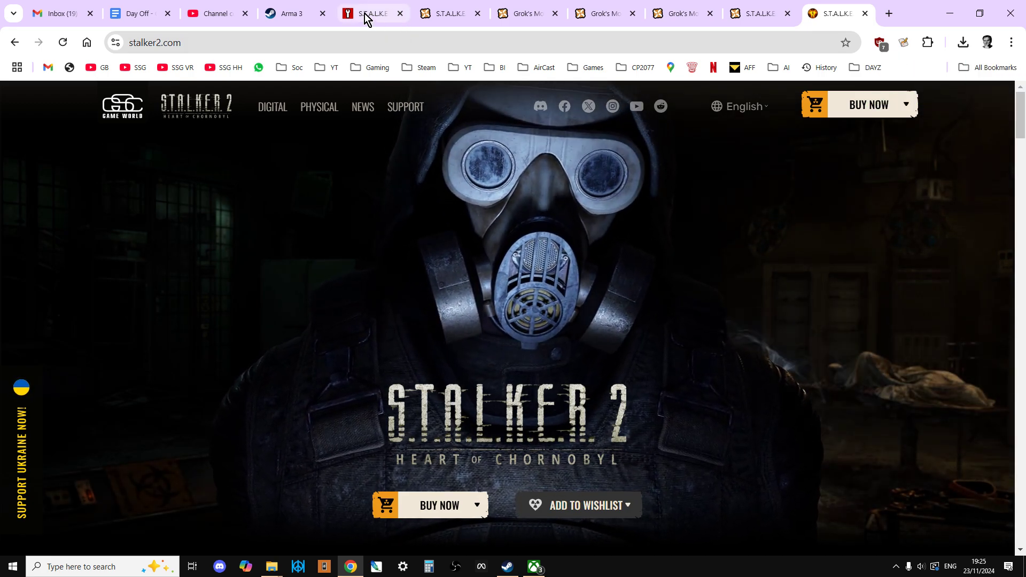
Switch to the Nexus Mods tab listing hot S.T.A.L.K.E.R. 2 mods.
click(372, 14)
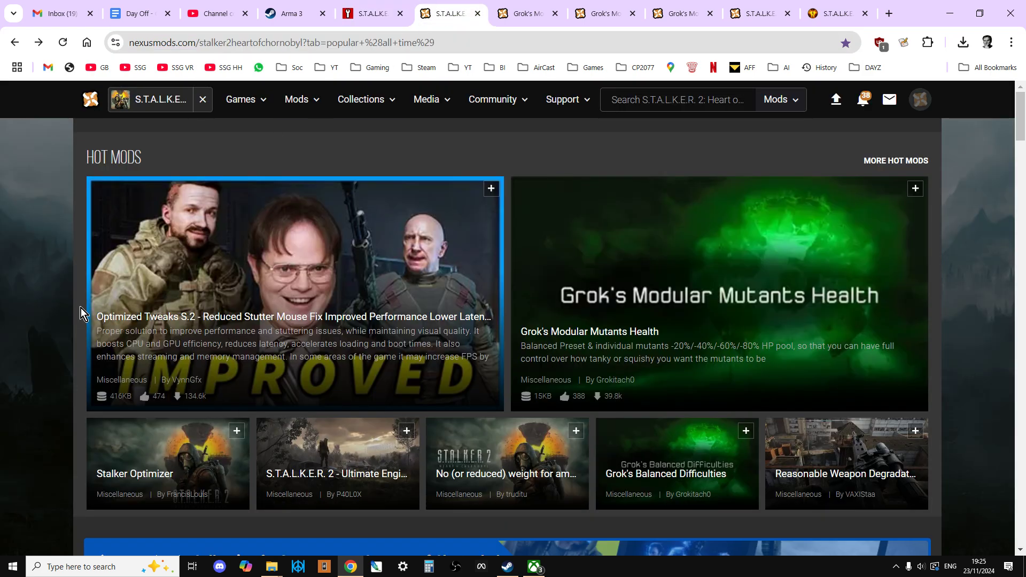
mouse_move(434, 434)
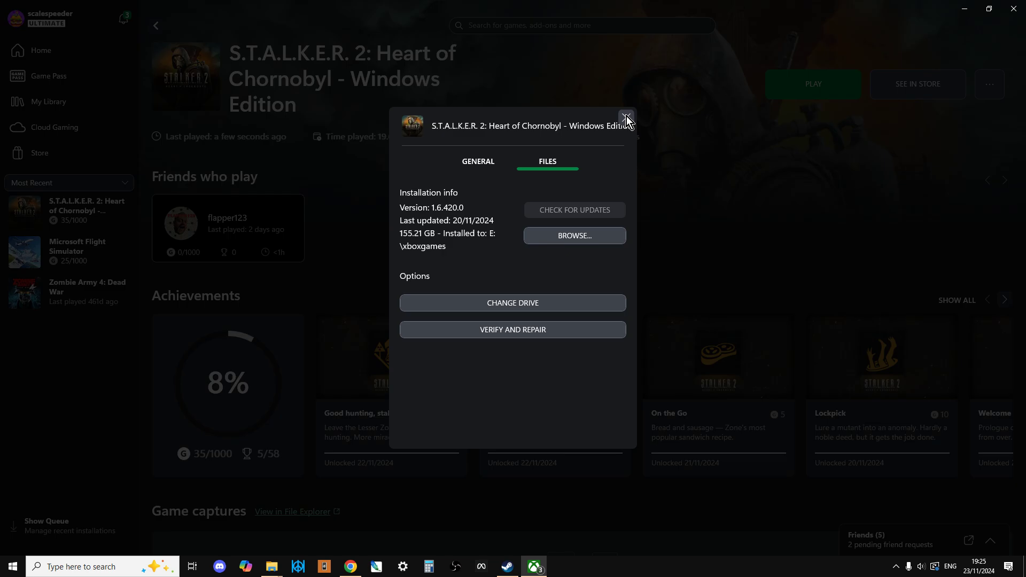
From the game's Manage > Files page, browse to its E:\xboxgames install folder.
click(626, 118)
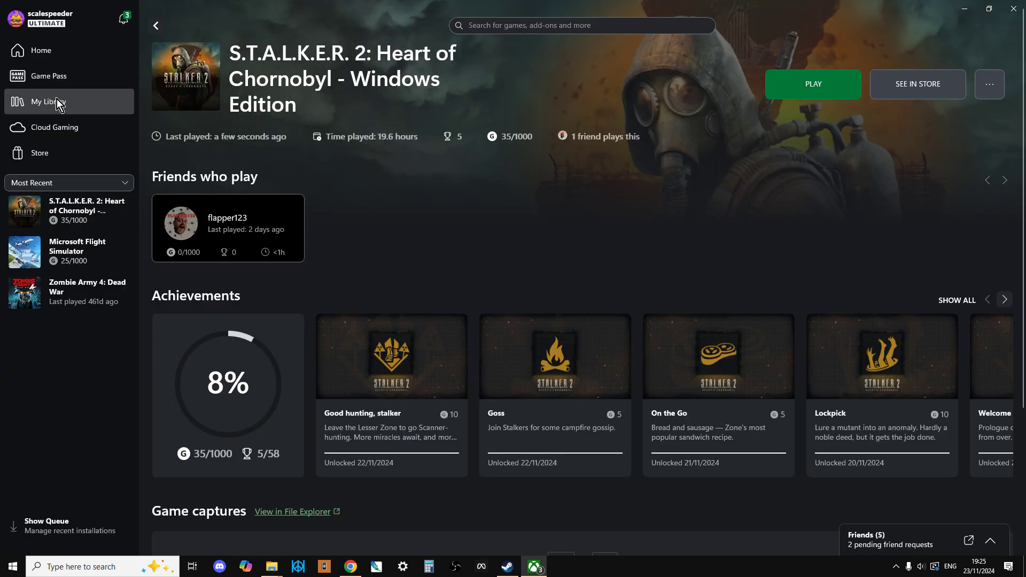
click(48, 102)
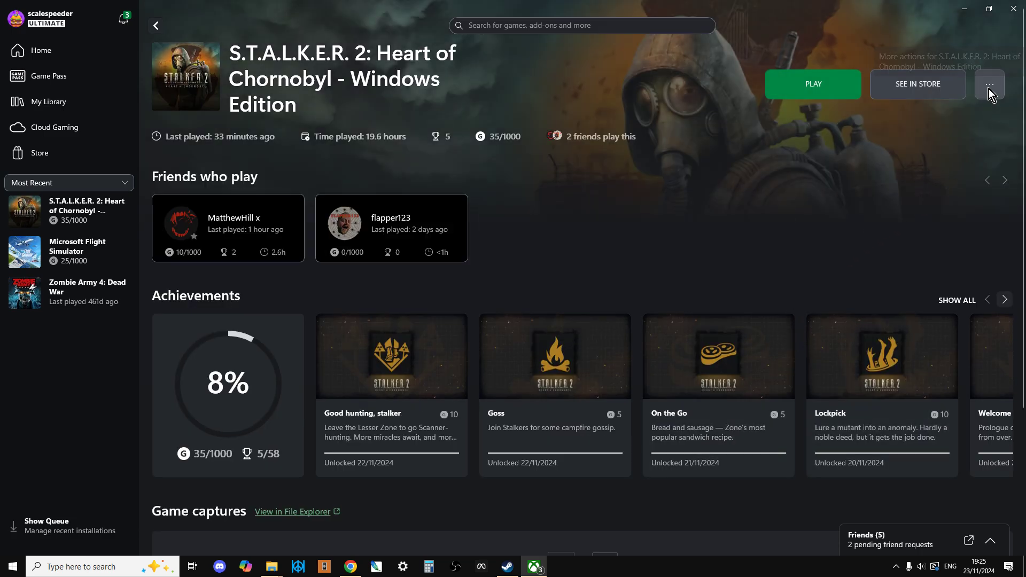
click(990, 84)
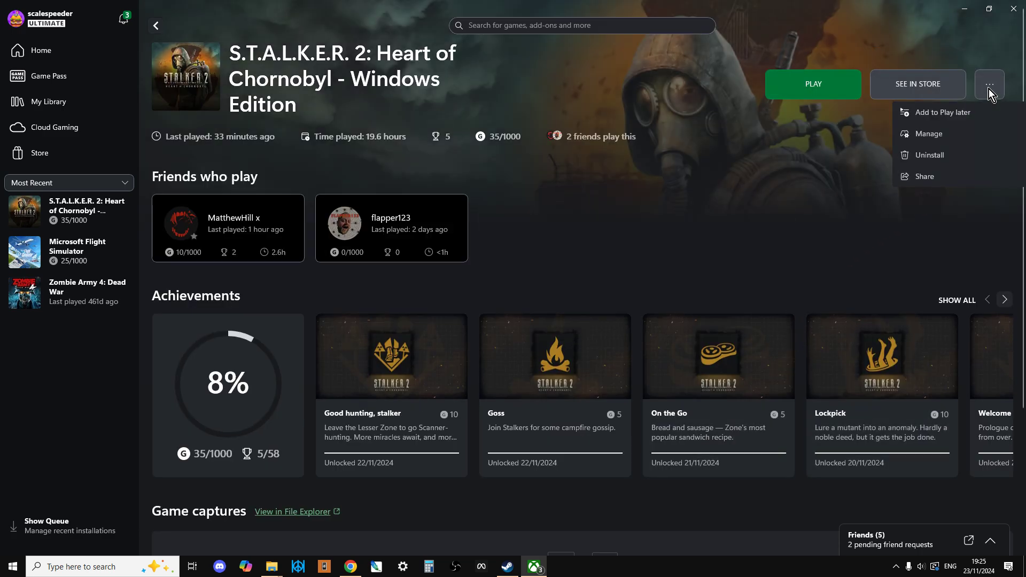
click(929, 134)
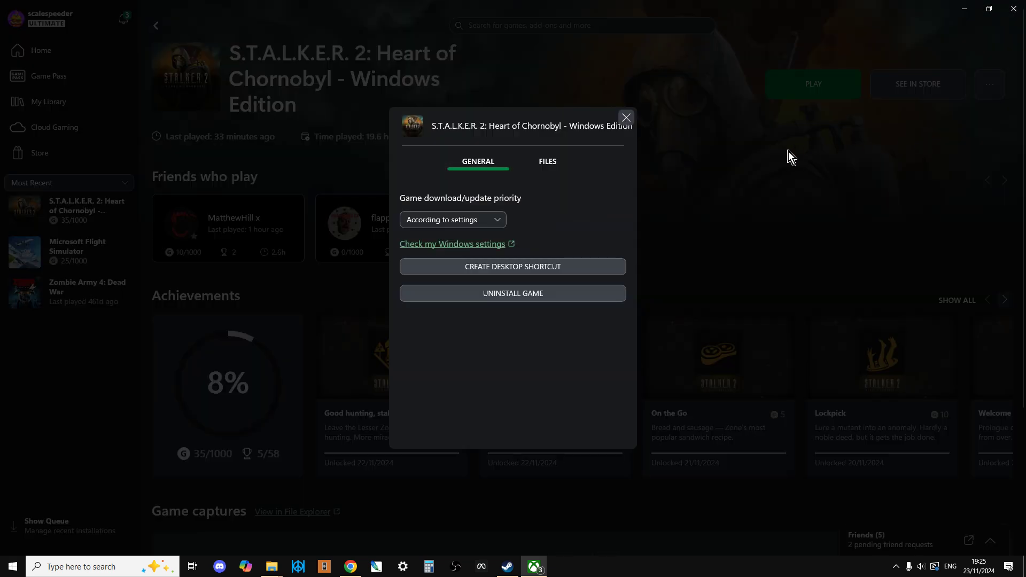
click(548, 161)
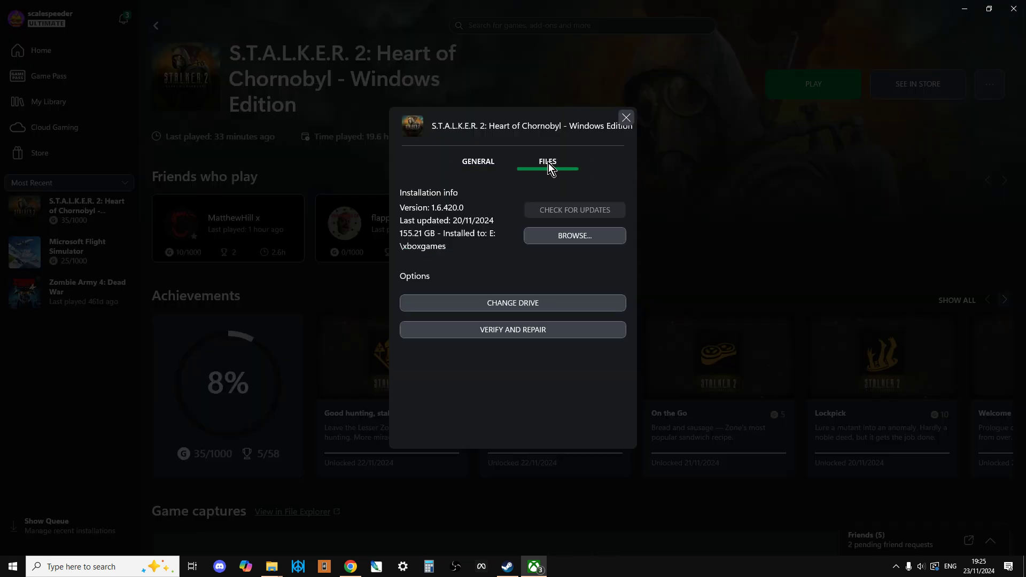
click(574, 235)
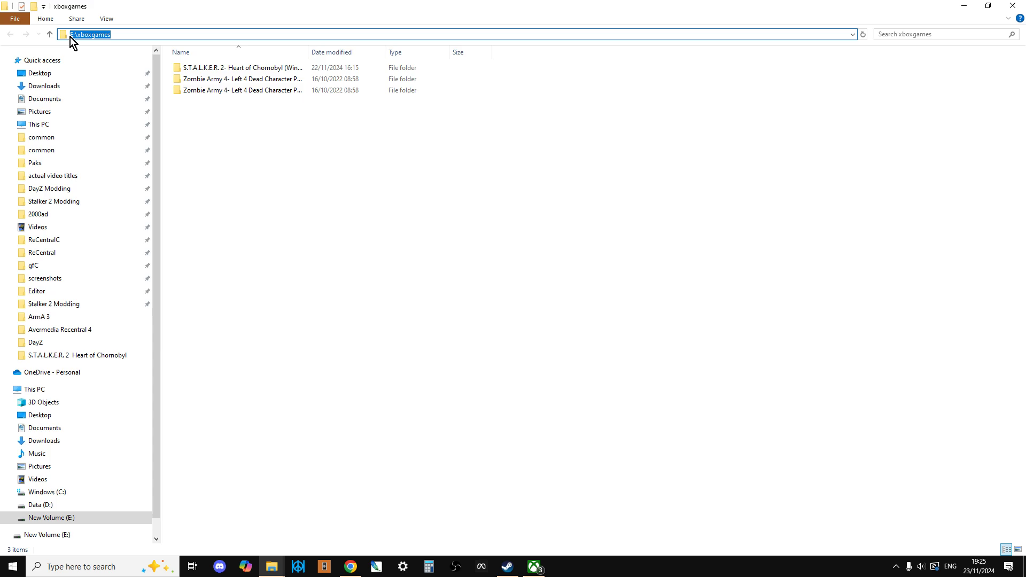
Drill into S.T.A.L.K.E.R. 2 > Content > Stalker2 > Content, where Paks holds ~mods.
click(238, 69)
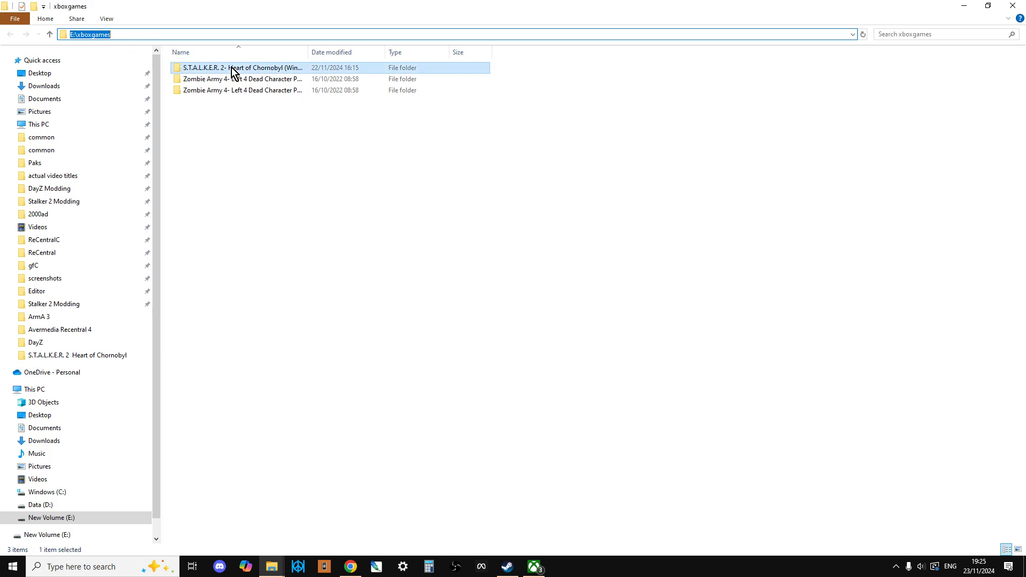
double_click(234, 67)
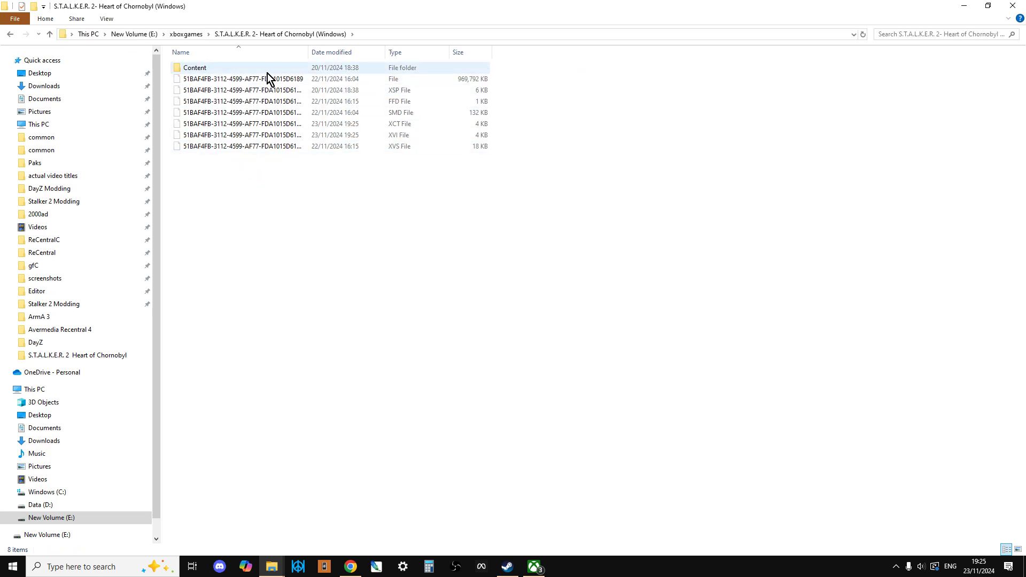
mouse_move(196, 70)
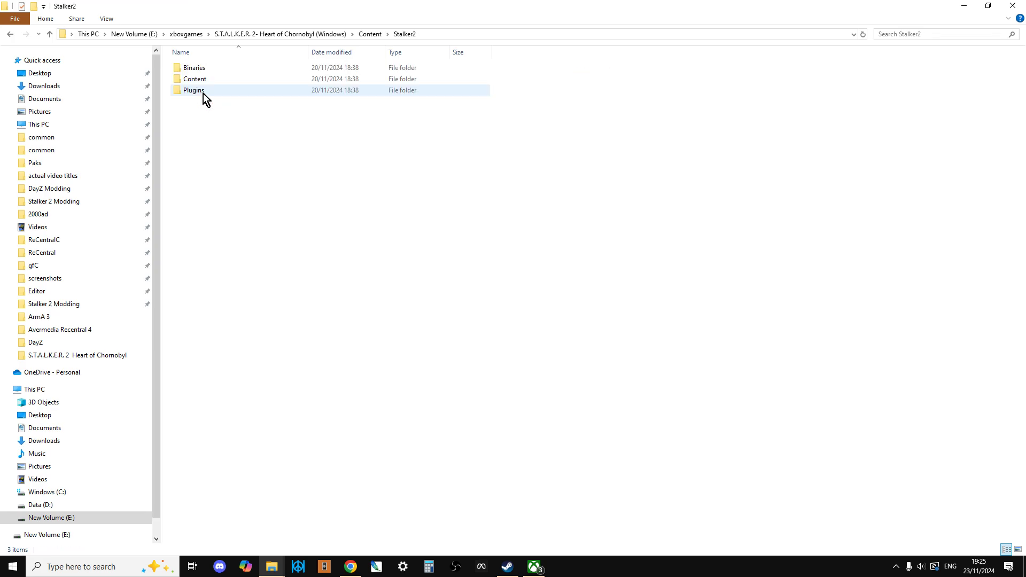
double_click(195, 79)
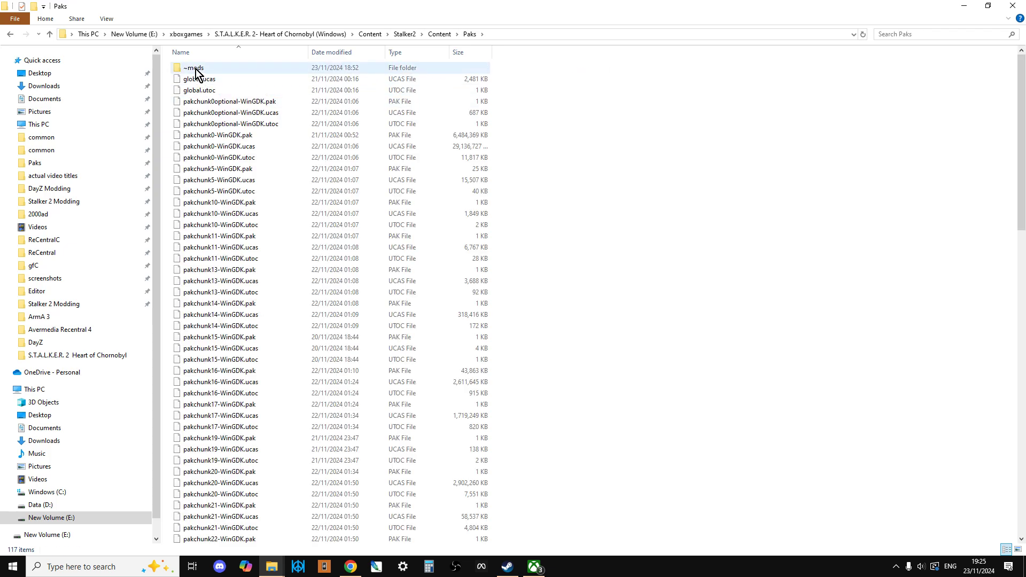
mouse_move(188, 76)
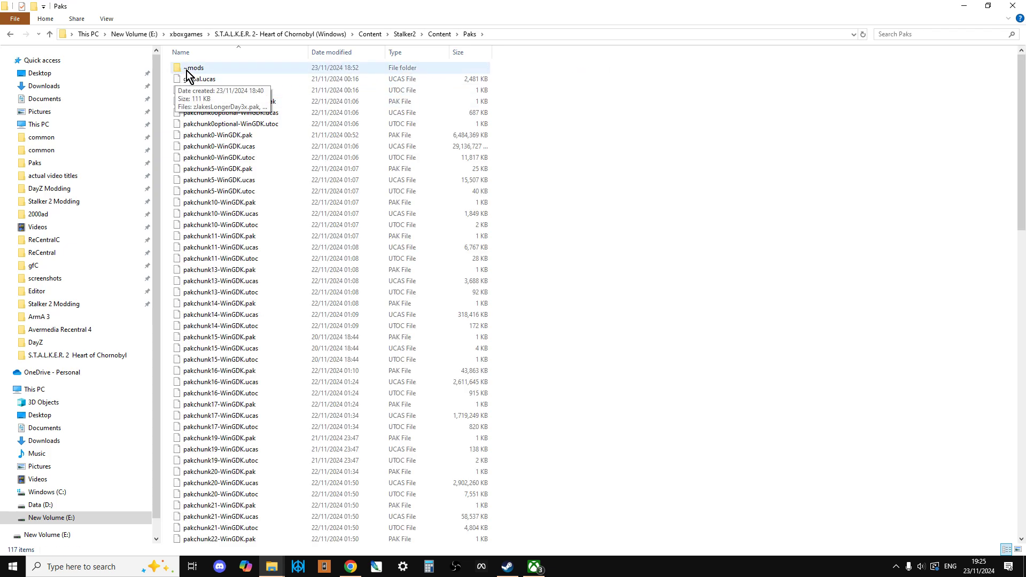
mouse_move(203, 77)
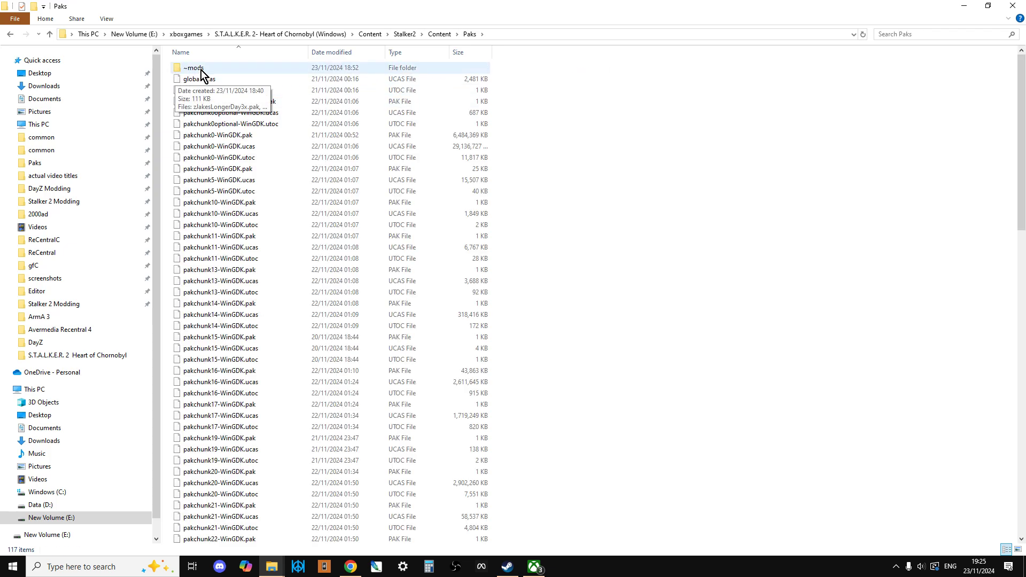
mouse_move(228, 66)
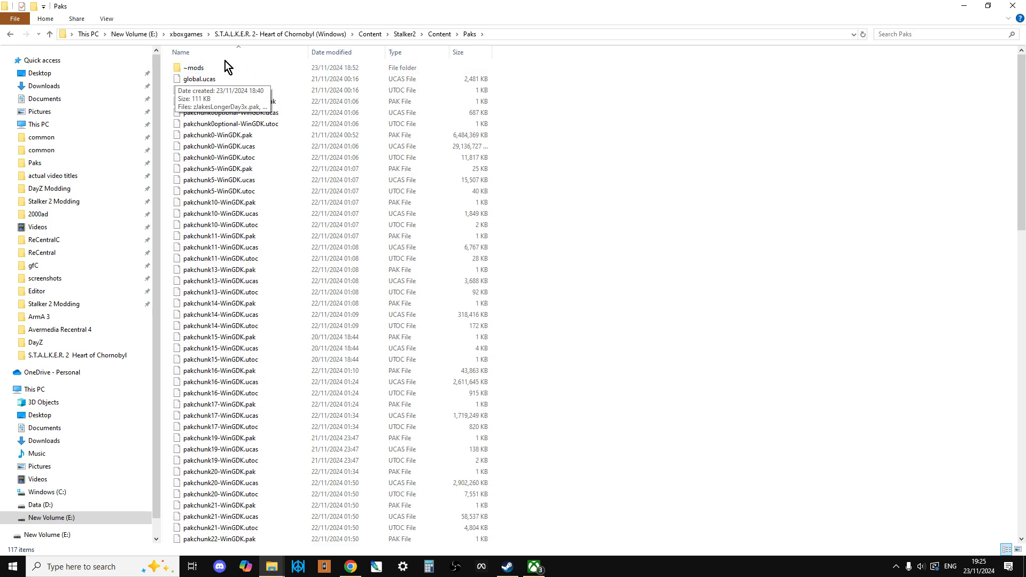
double_click(195, 67)
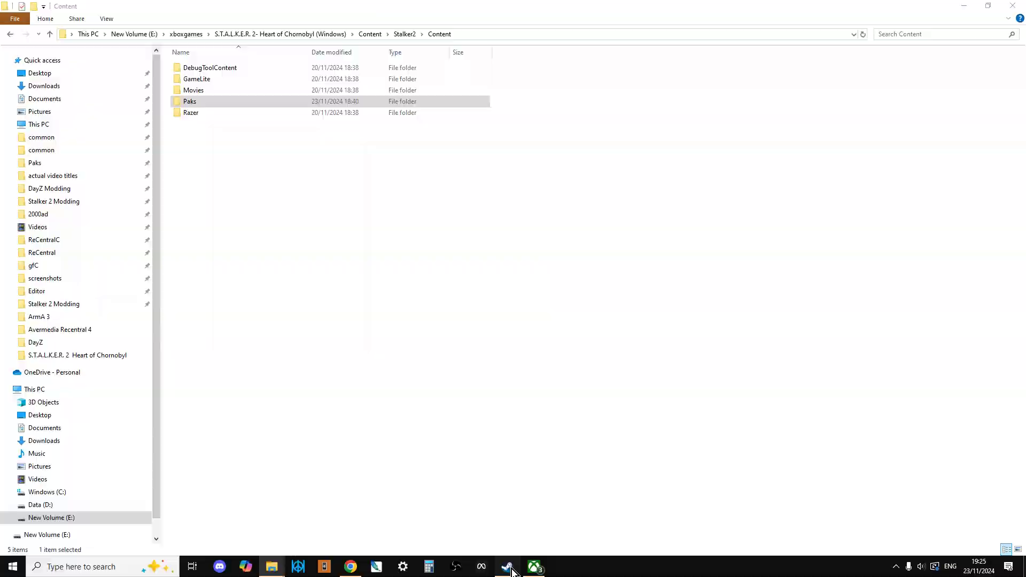
Show DayZ's Installed Files properties in the Steam library (22.91 GB on C:).
click(509, 567)
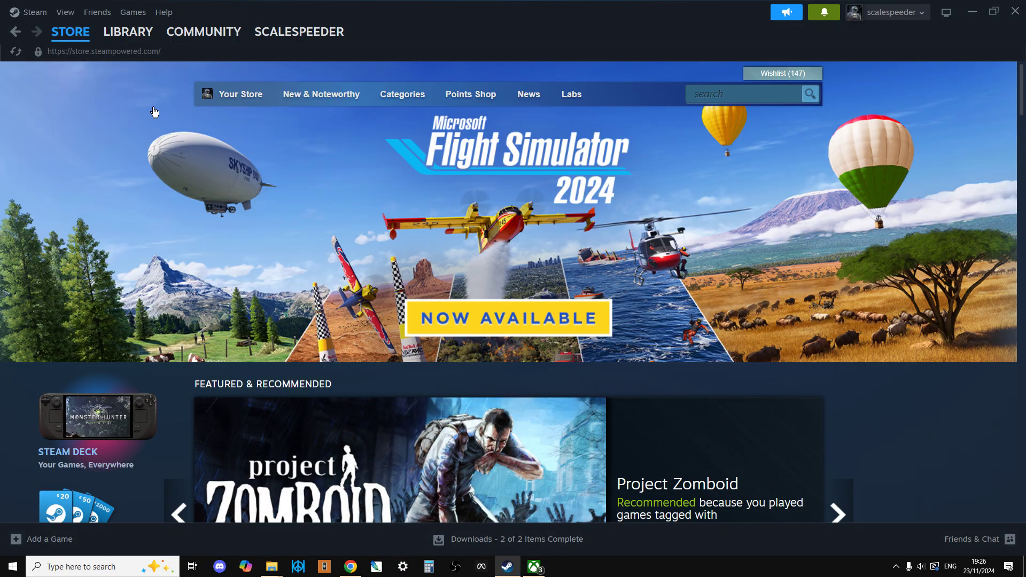
click(128, 31)
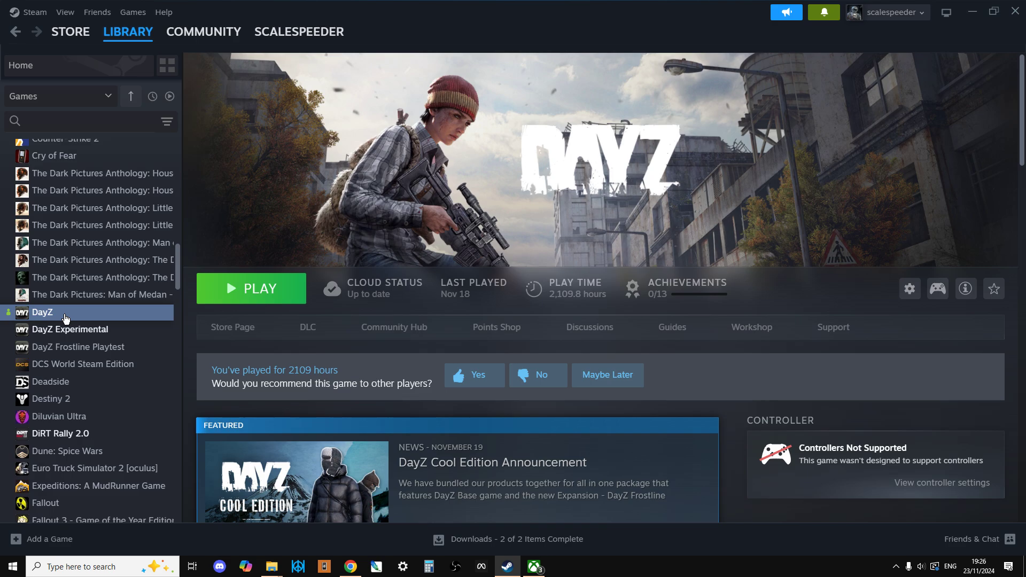
right_click(43, 312)
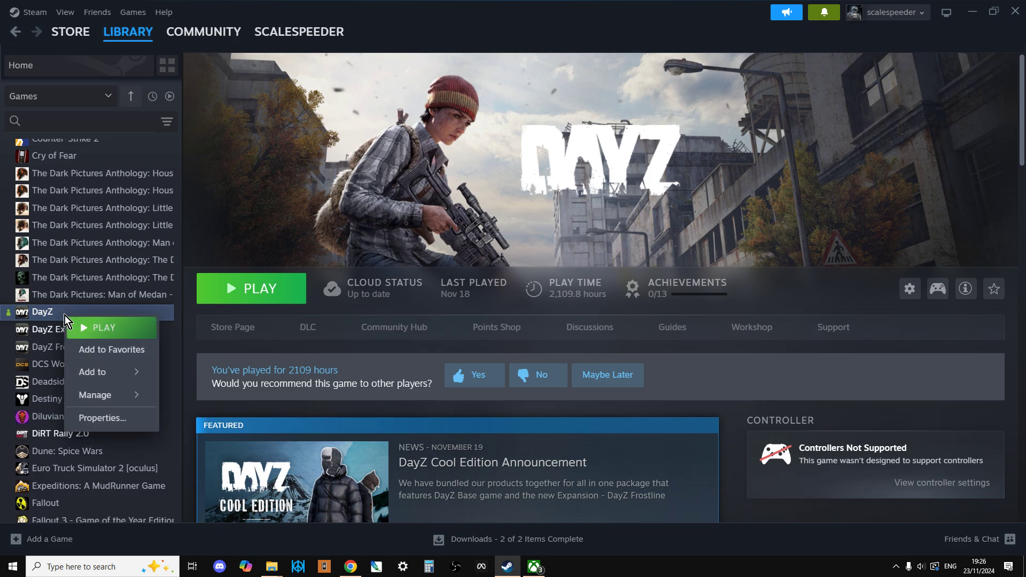
click(102, 418)
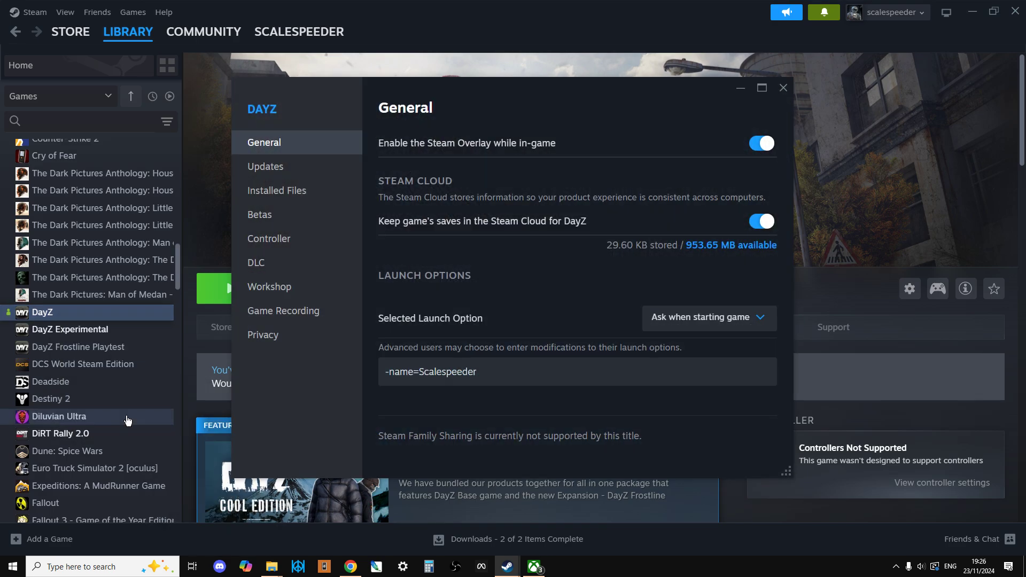
click(277, 191)
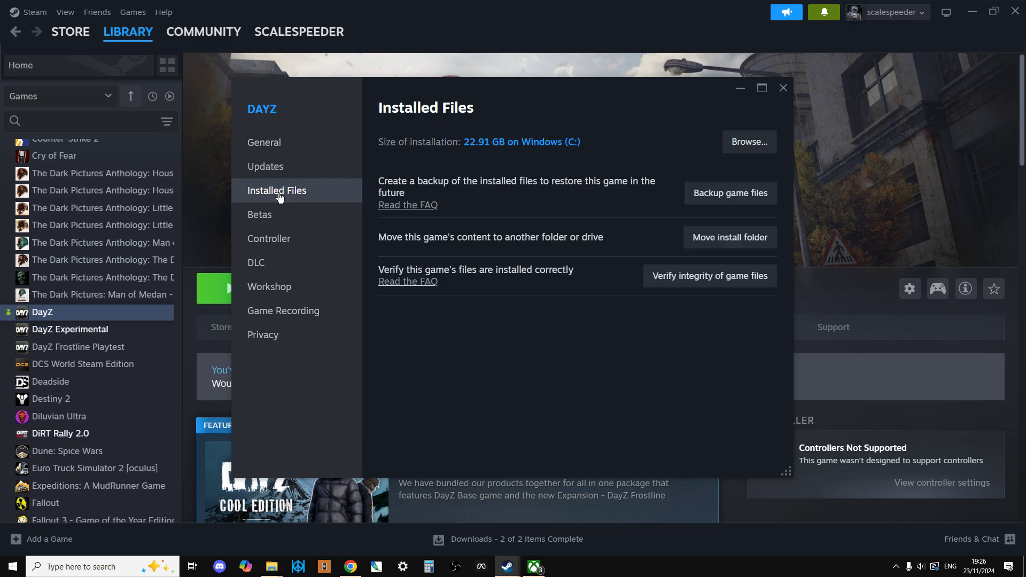
Browse to DayZ's install folder under Steam\steamapps\common and select its path.
click(749, 141)
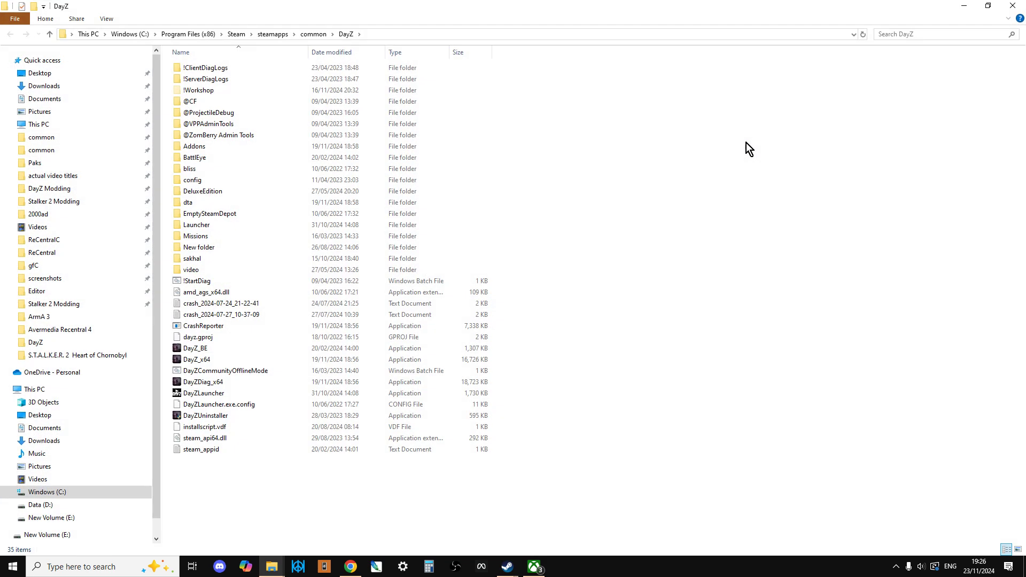
mouse_move(468, 39)
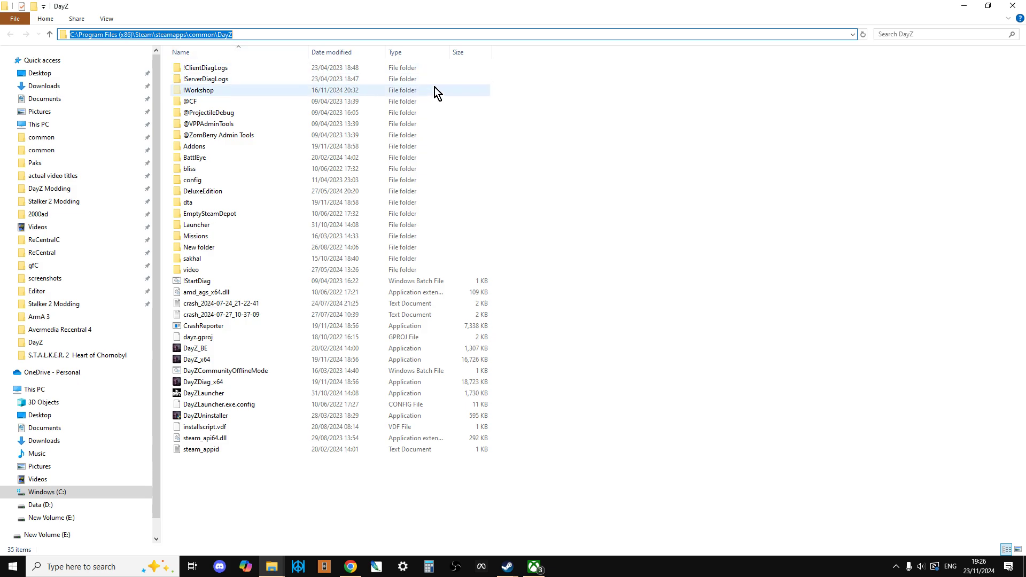
mouse_move(471, 97)
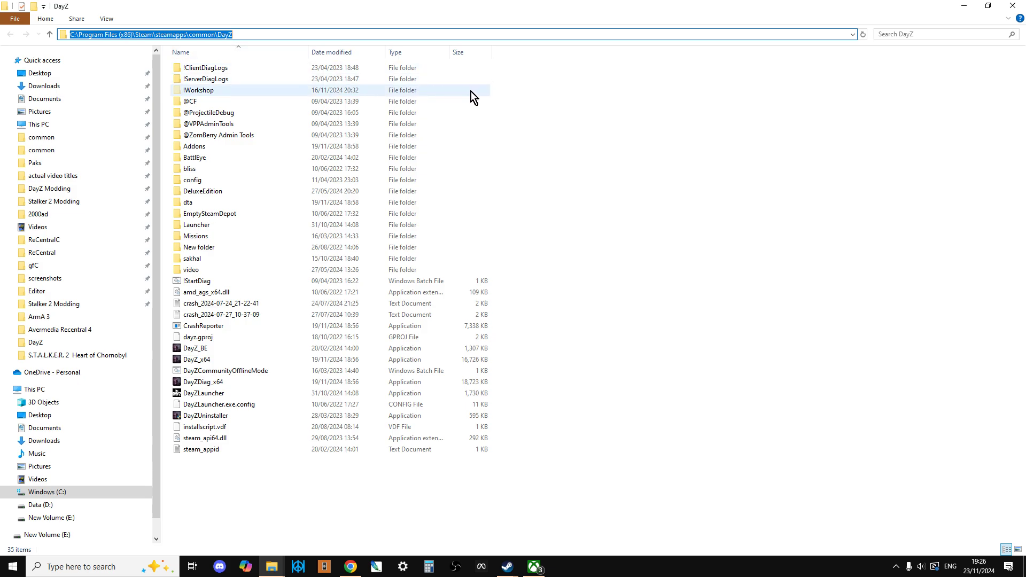
click(573, 201)
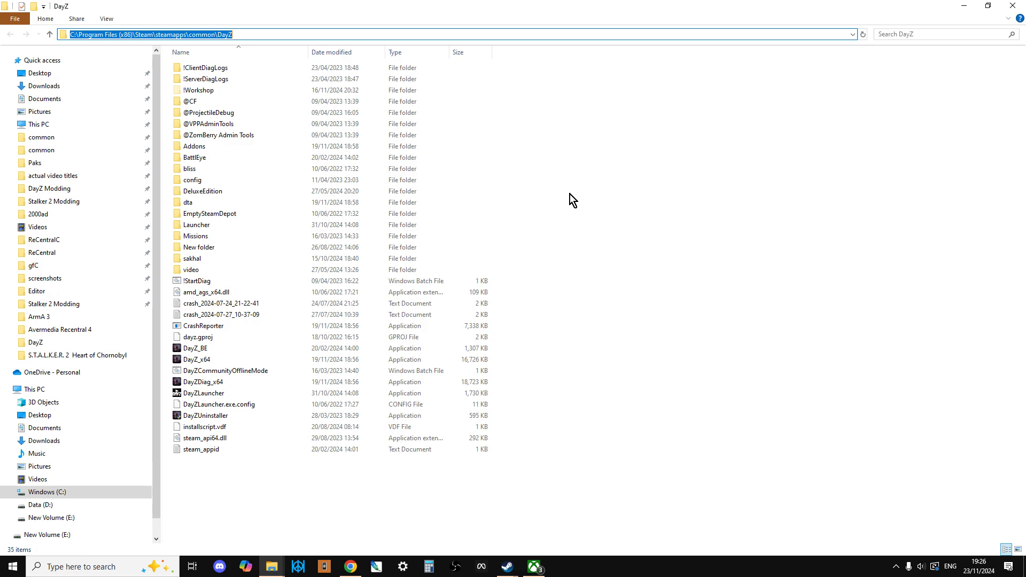
mouse_move(273, 567)
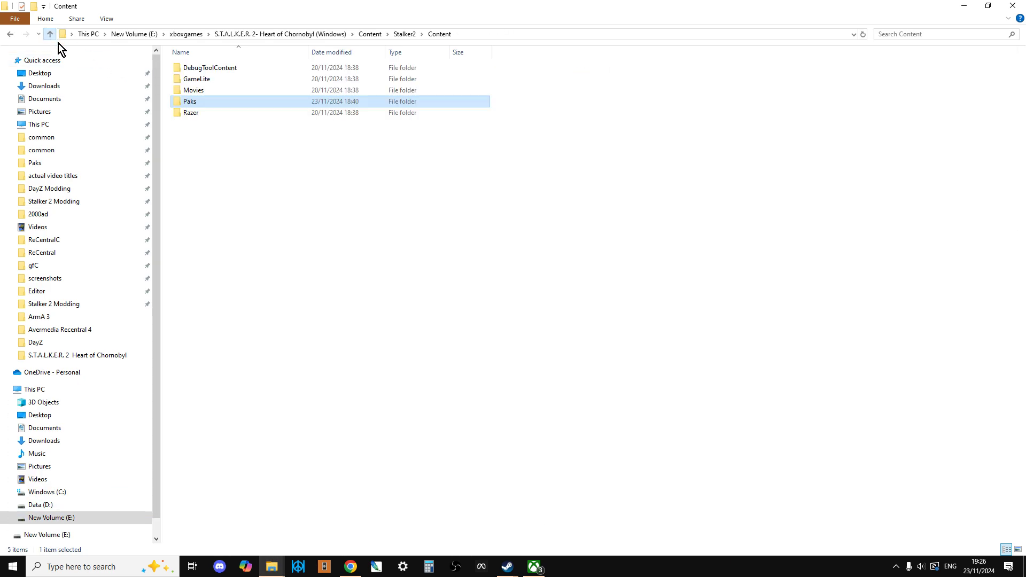
Peek into the Paks folder, return to Content, then bring the stalker2.com site forward in Chrome.
double_click(190, 101)
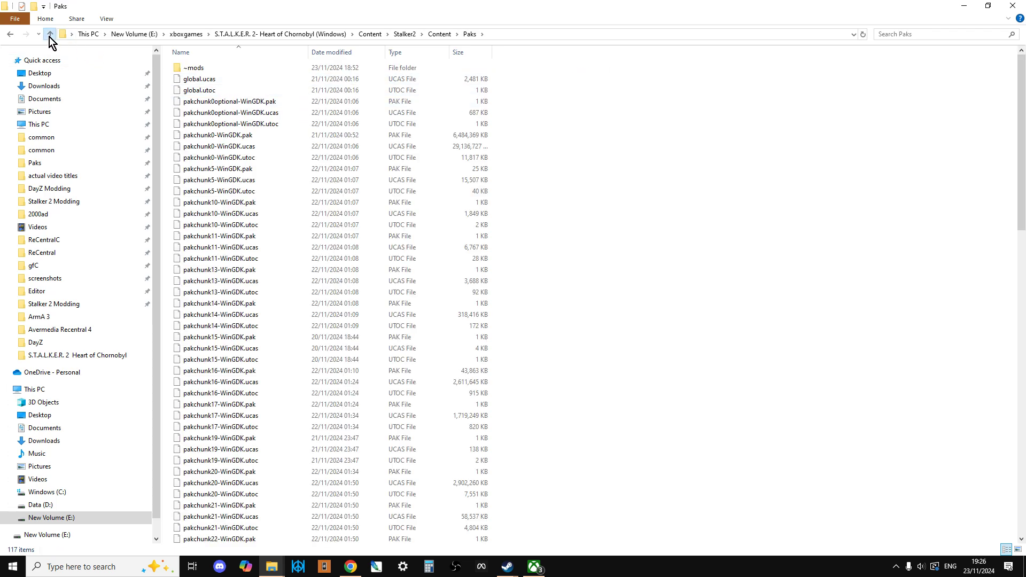
click(52, 33)
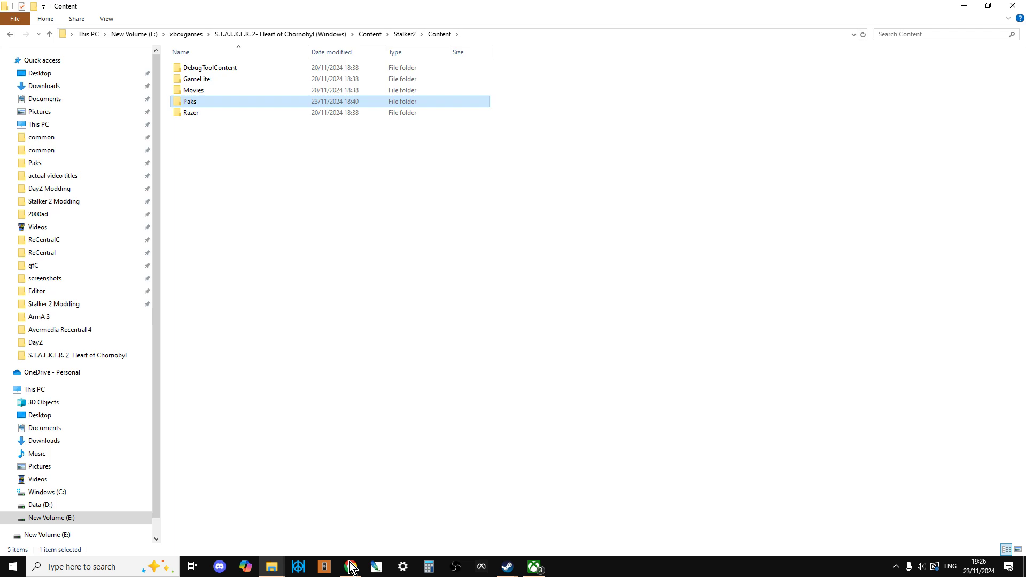
click(351, 566)
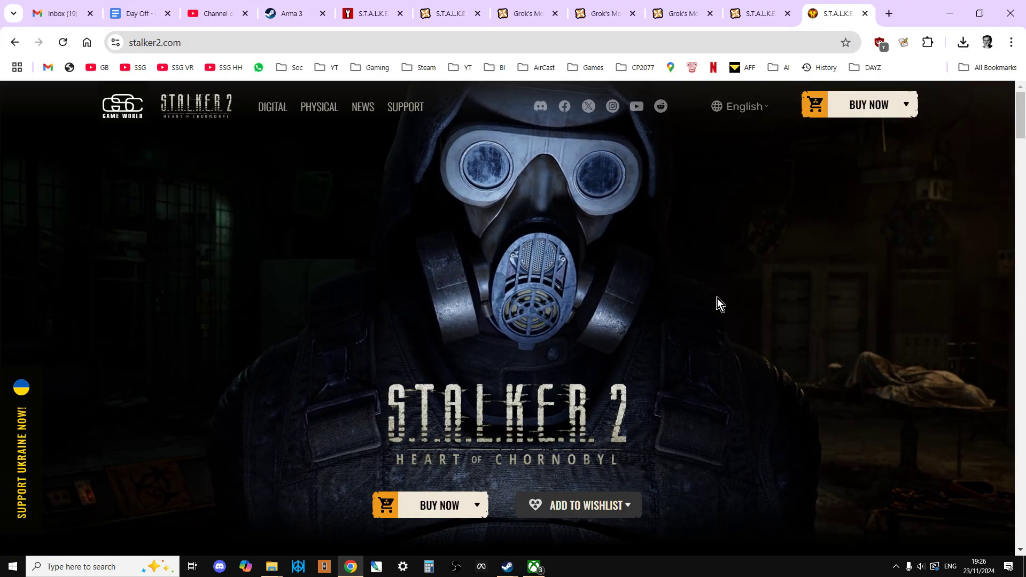